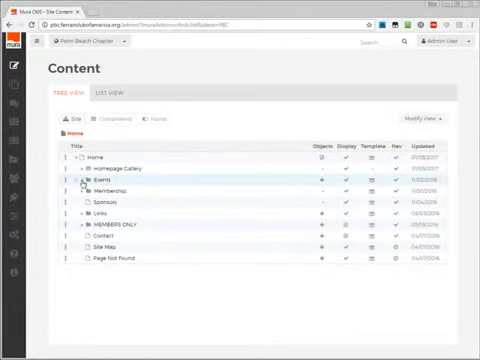
Step: Expand Events in the site tree and start adding new content under Event Photos
click(80, 174)
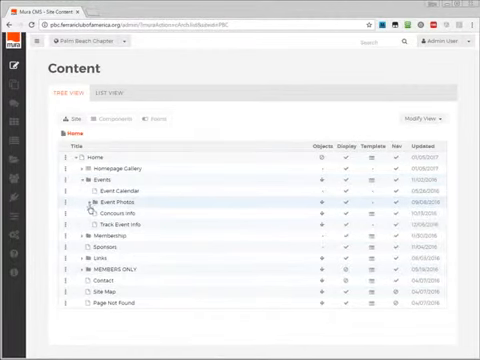
click(88, 200)
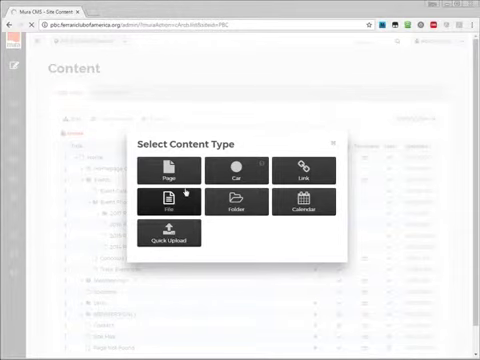
Step: Create the new item as a Page titled '2017 Photos Gallery' and review the form
click(168, 172)
text(2017 Pho)
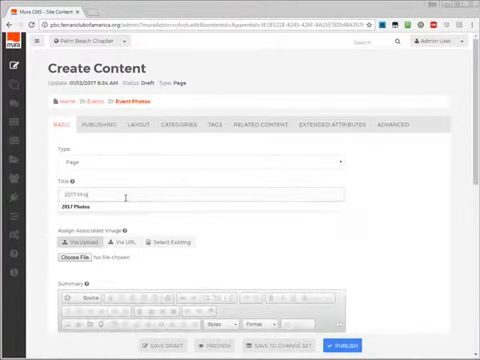
text(Gallery)
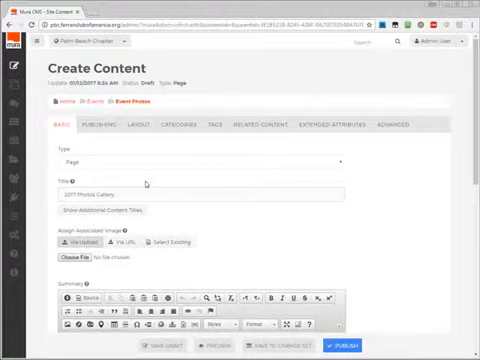
mouse_move(252, 262)
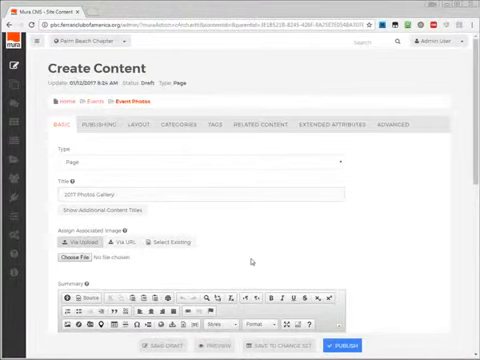
scroll(down, 3)
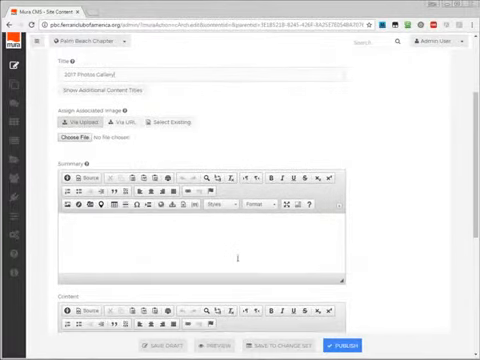
scroll(down, 3)
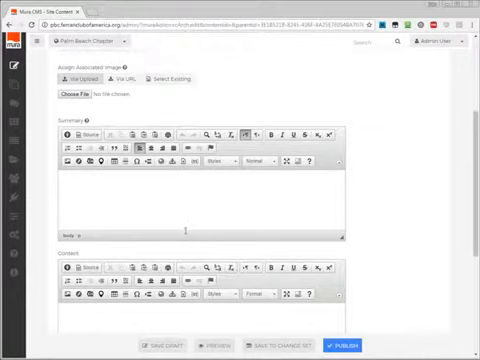
scroll(up, 3)
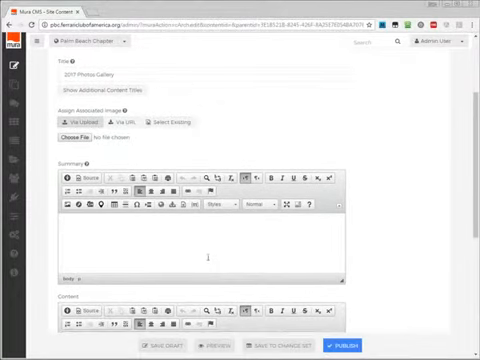
scroll(up, 3)
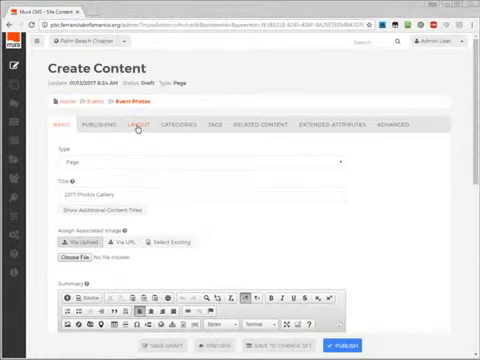
Step: In Layout settings, list Plugins as available content objects and choose Galleria Multi-Album
click(136, 124)
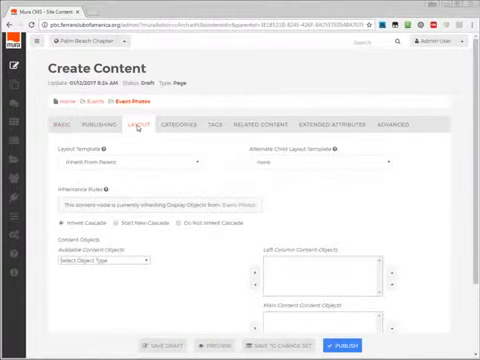
scroll(down, 3)
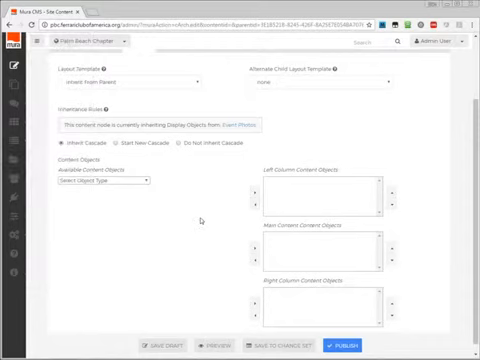
click(96, 180)
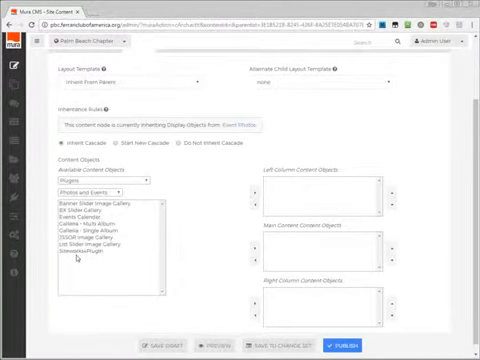
click(100, 222)
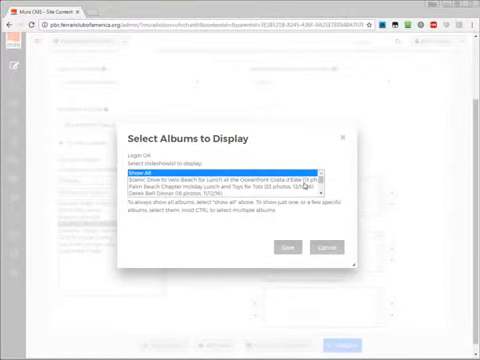
Step: Select the Vero Beach album for the gallery and save it into Main Content Objects
click(228, 178)
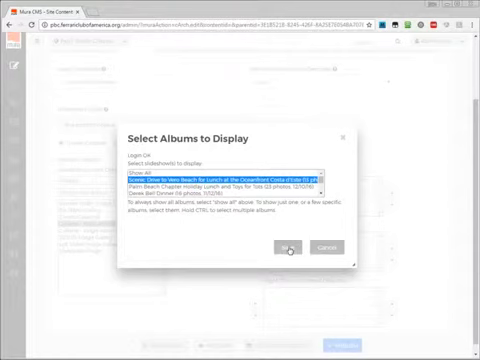
click(286, 248)
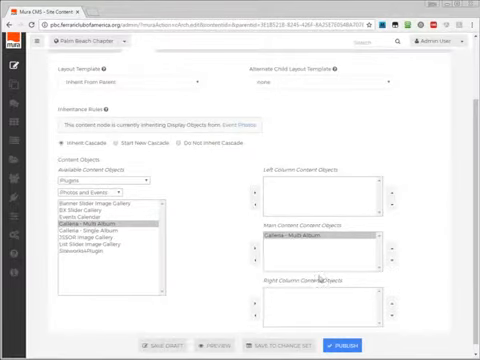
scroll(up, 3)
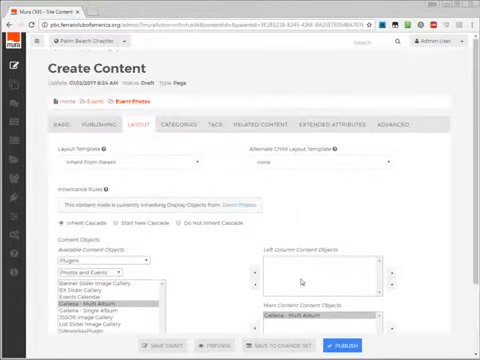
scroll(down, 3)
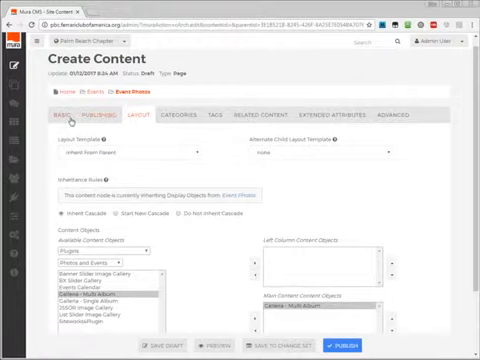
scroll(down, 3)
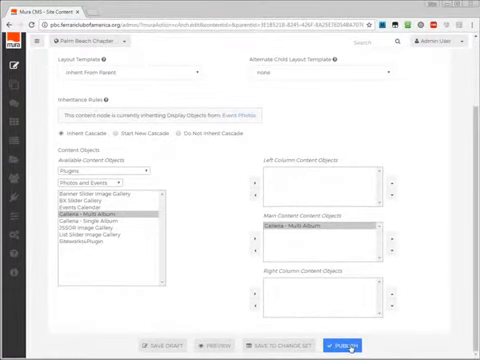
Step: Publish the page, then view 2017 Photos Gallery live and load the album under Other Albums
click(346, 348)
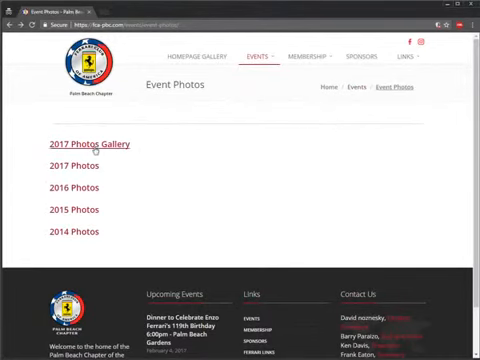
click(88, 144)
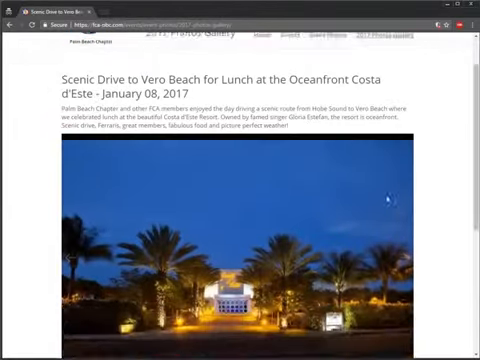
scroll(down, 3)
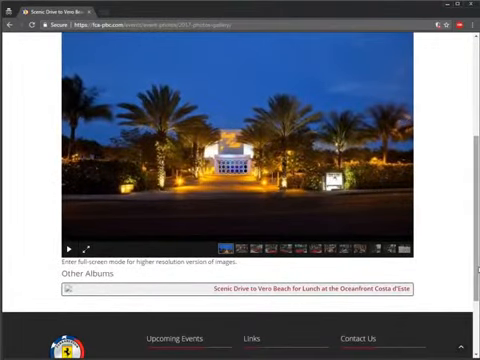
scroll(up, 3)
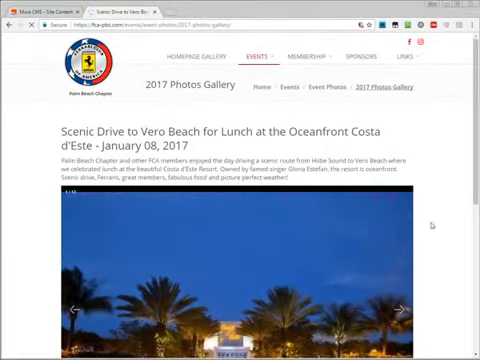
scroll(down, 3)
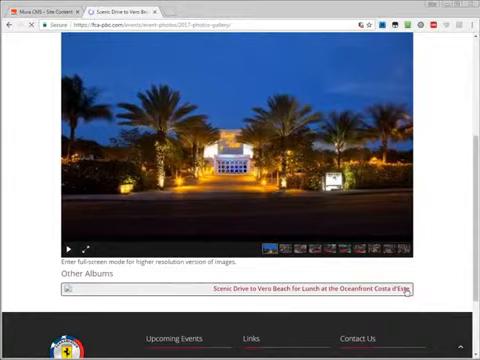
click(304, 292)
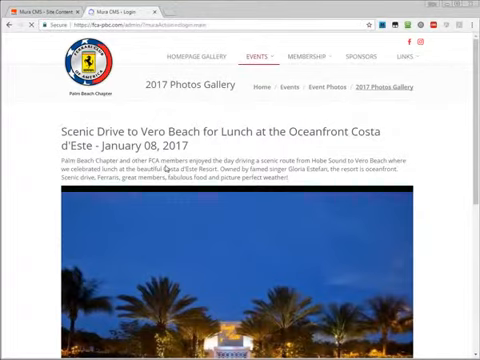
Step: Visit the admin login, dismiss the master password prompt, and return to the gallery page
click(128, 10)
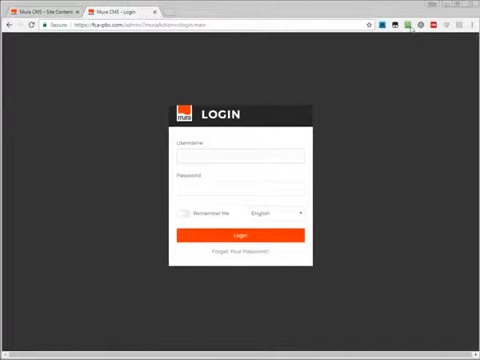
click(406, 28)
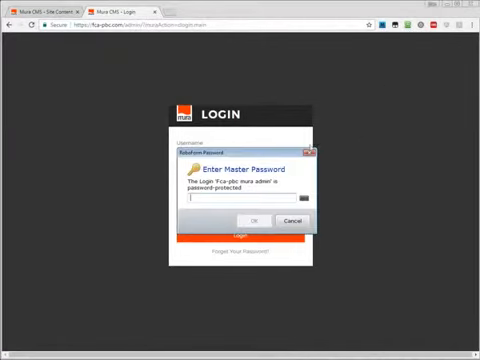
click(288, 220)
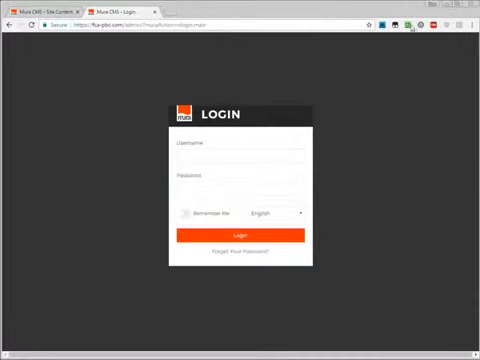
click(240, 236)
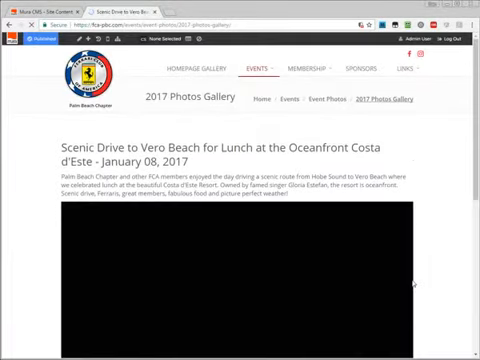
Step: Scroll down the live page to the Vero Beach gallery thumbnails and Other Albums list
scroll(down, 3)
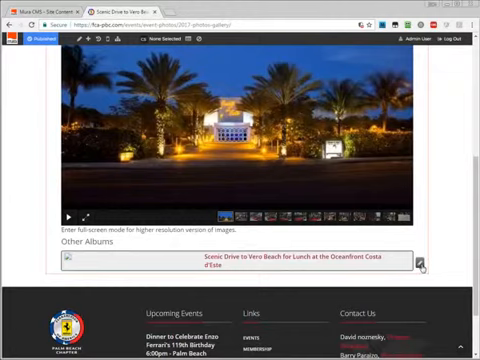